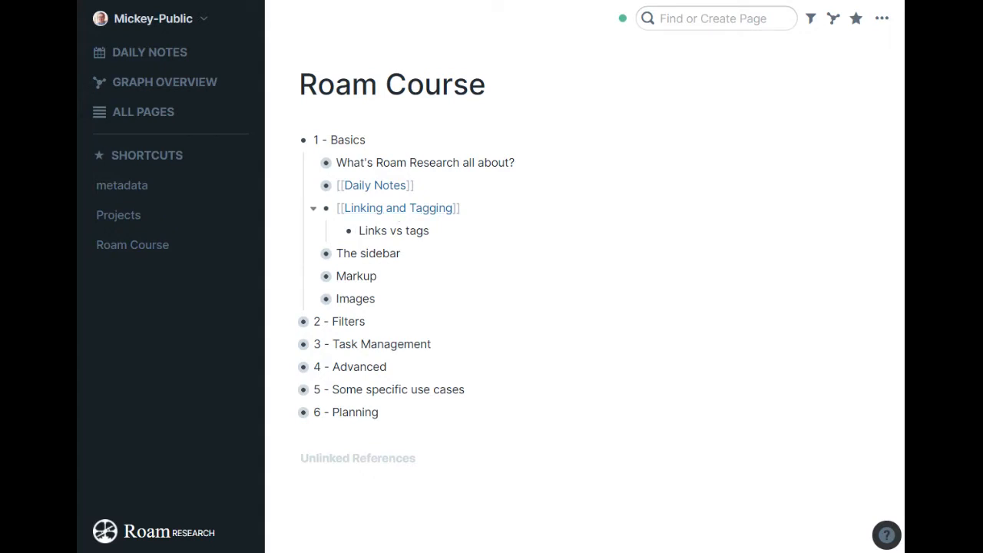
Open the Linking and Tagging page from the Roam Course outline.
left_click(715, 19)
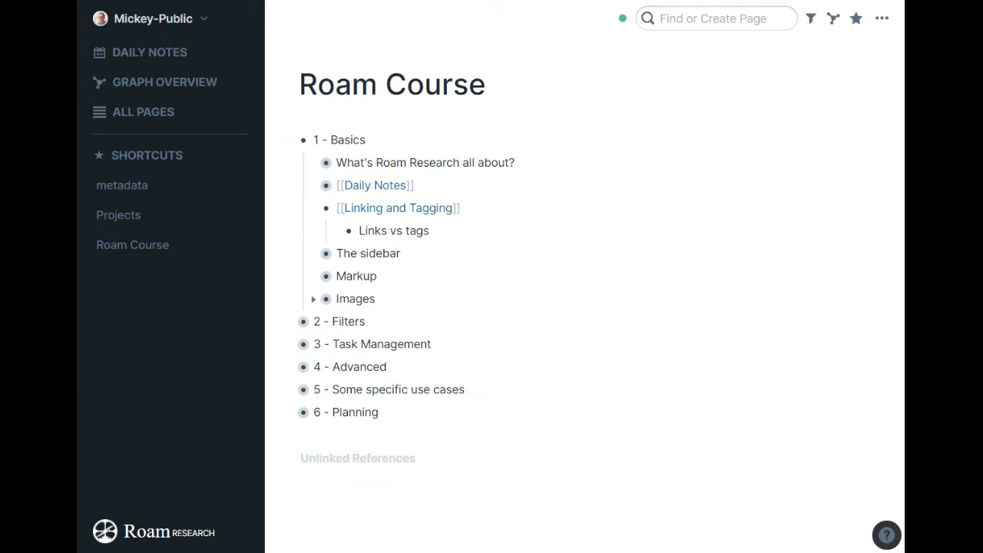
left_click(398, 207)
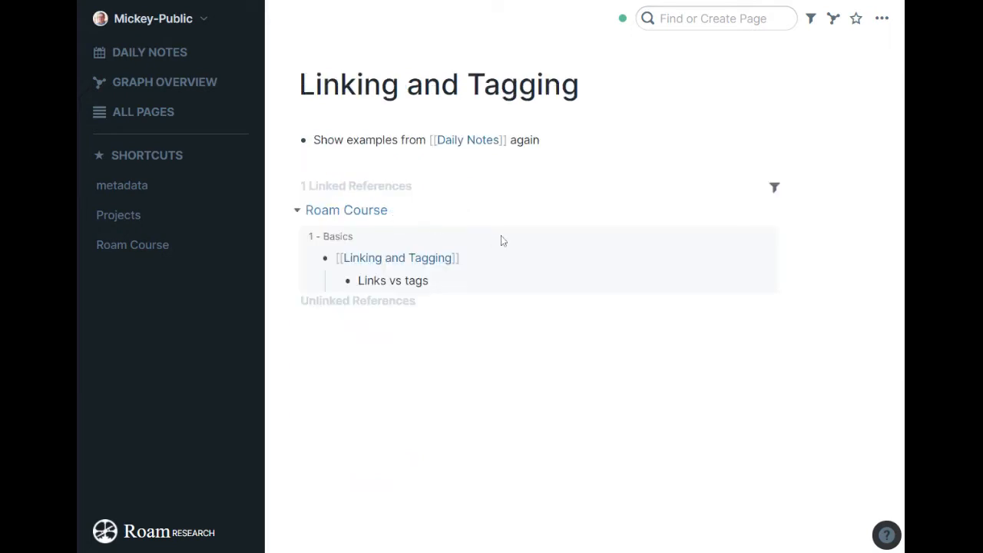
mouse_move(468, 140)
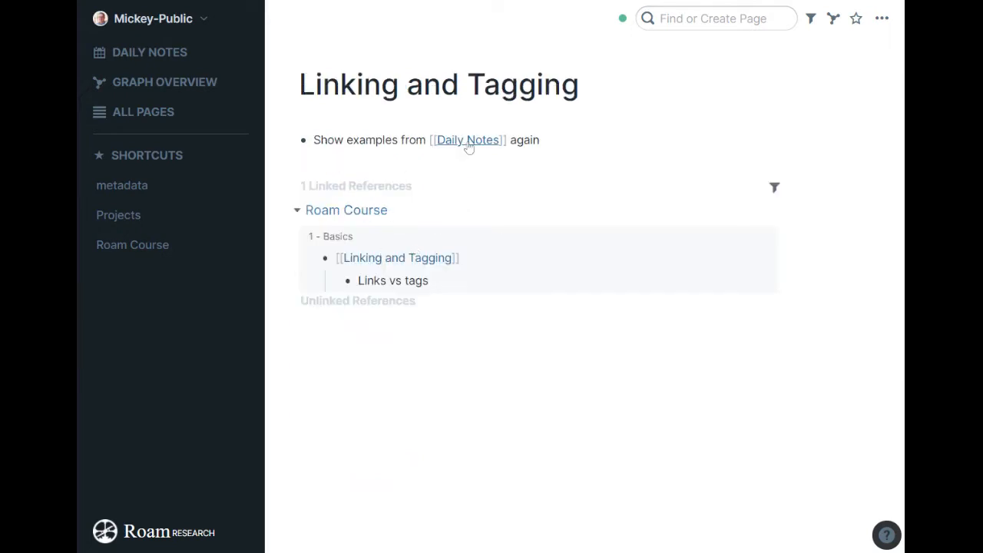
Open the so and so page via its link on Daily Notes.
left_click(467, 140)
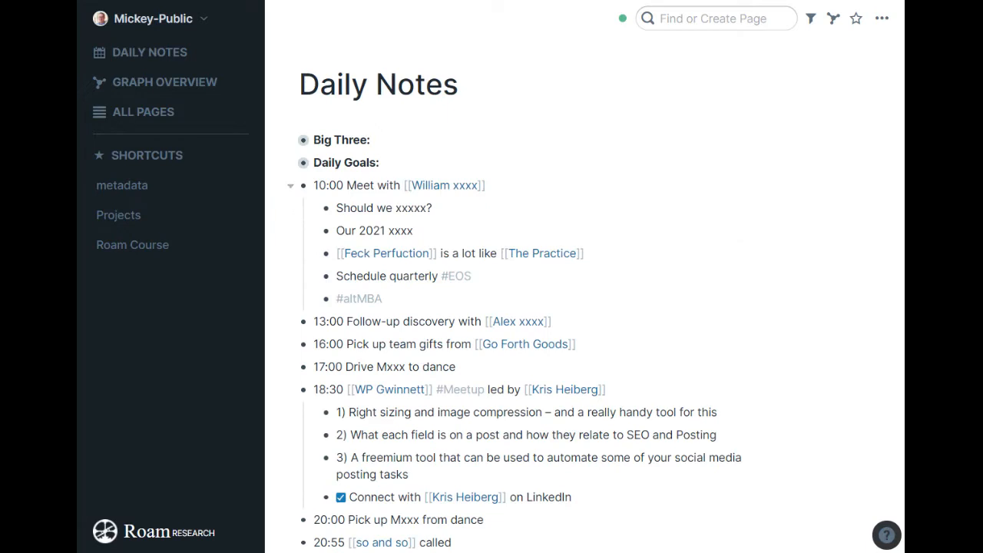
scroll("down", 3)
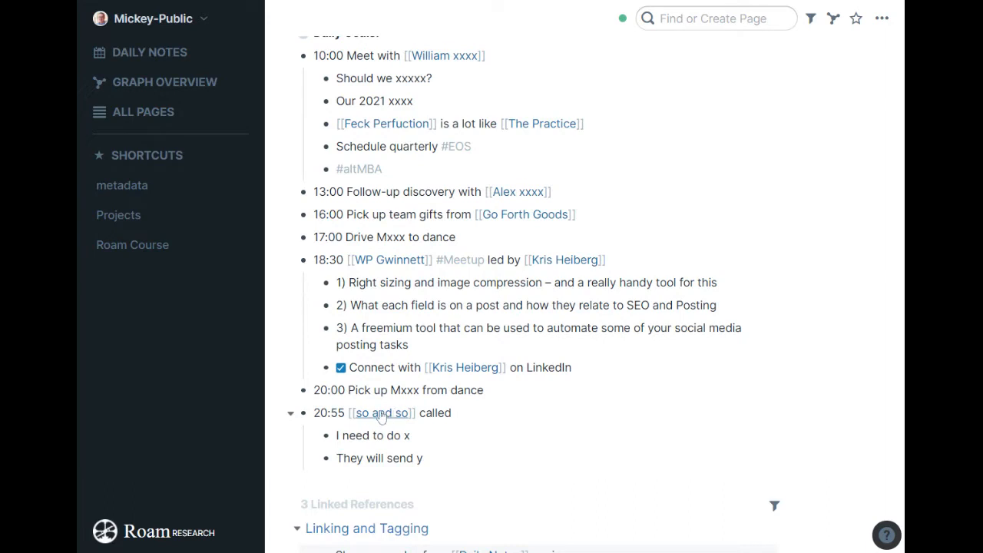
left_click(381, 412)
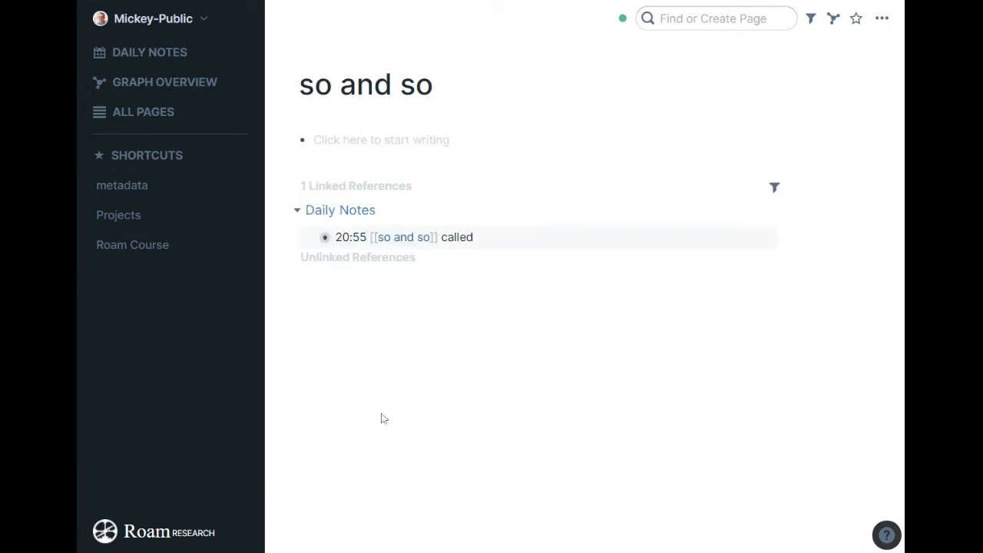
Fill the so and so page with asdf placeholder lines, expand its linked reference, and return to Daily Notes.
left_click(381, 140)
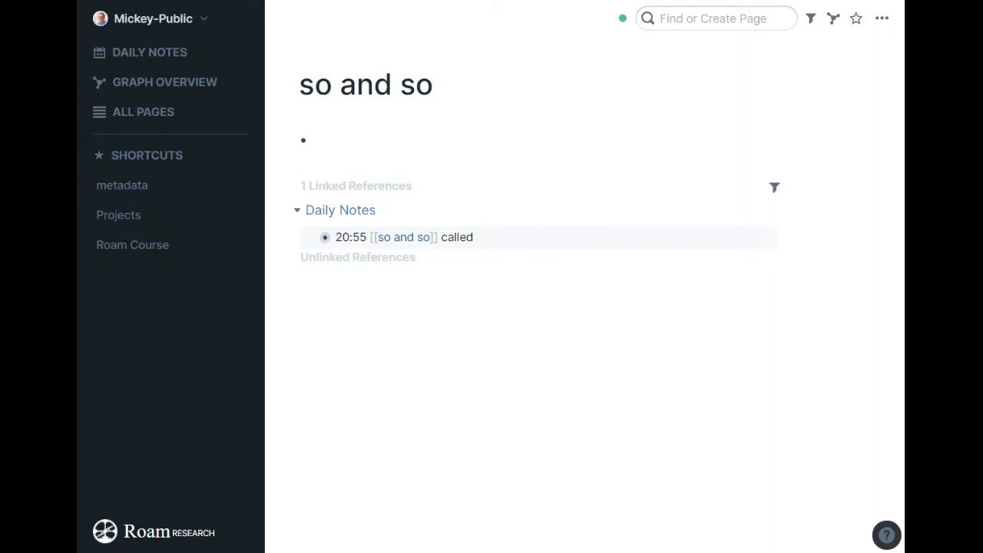
type("asdf")
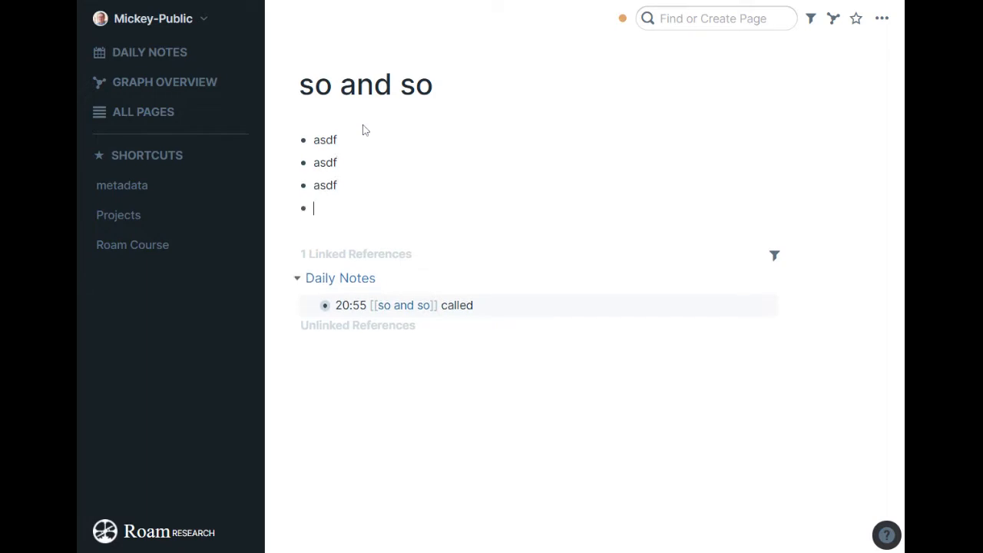
type("asdf")
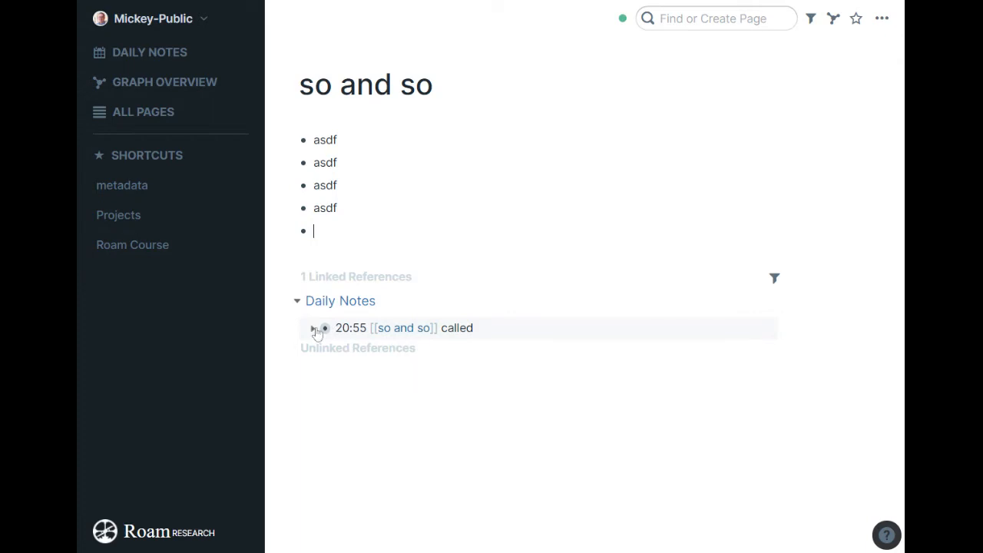
left_click(314, 329)
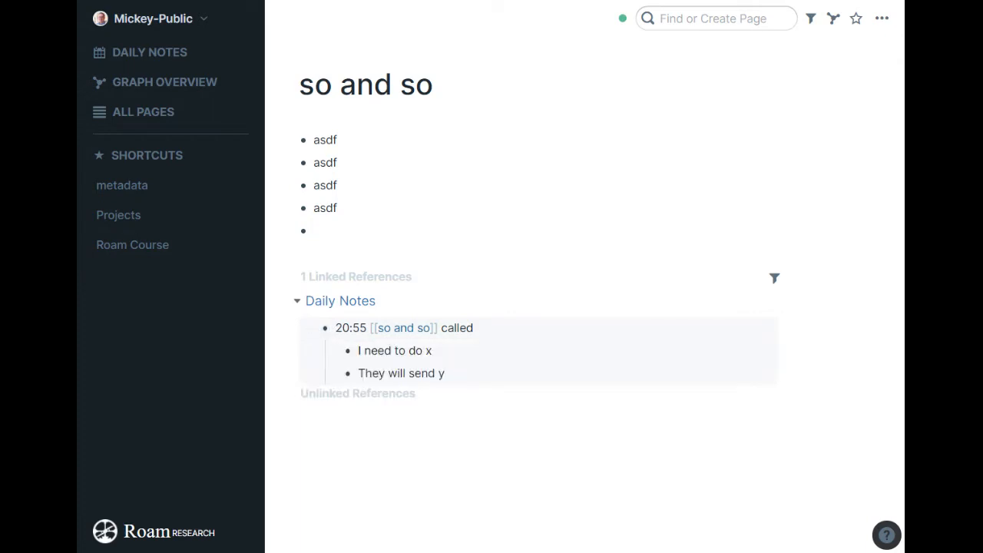
left_click(298, 300)
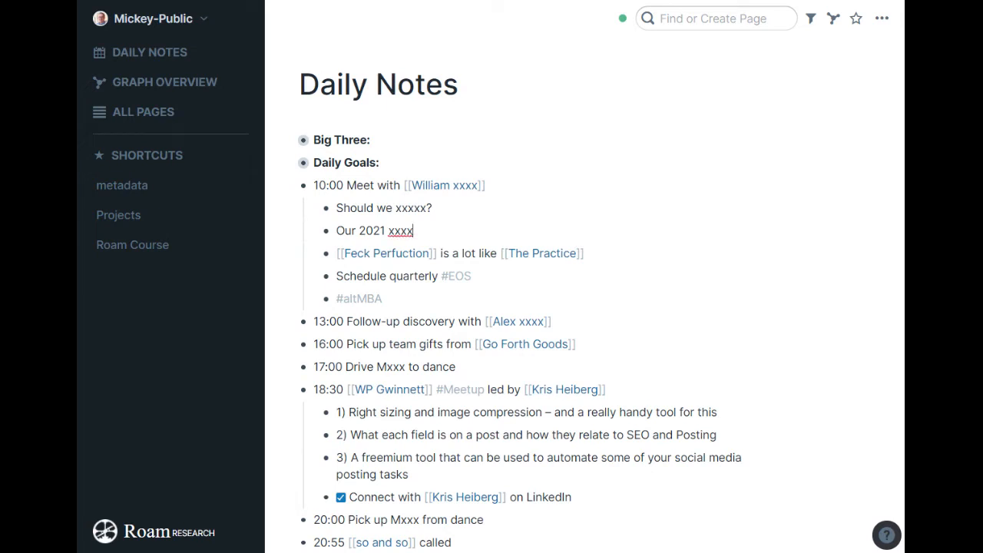
Add nested bullets under Our 2021 xxxx linking new pages [[Double Brackets]] and A word.
key("enter")
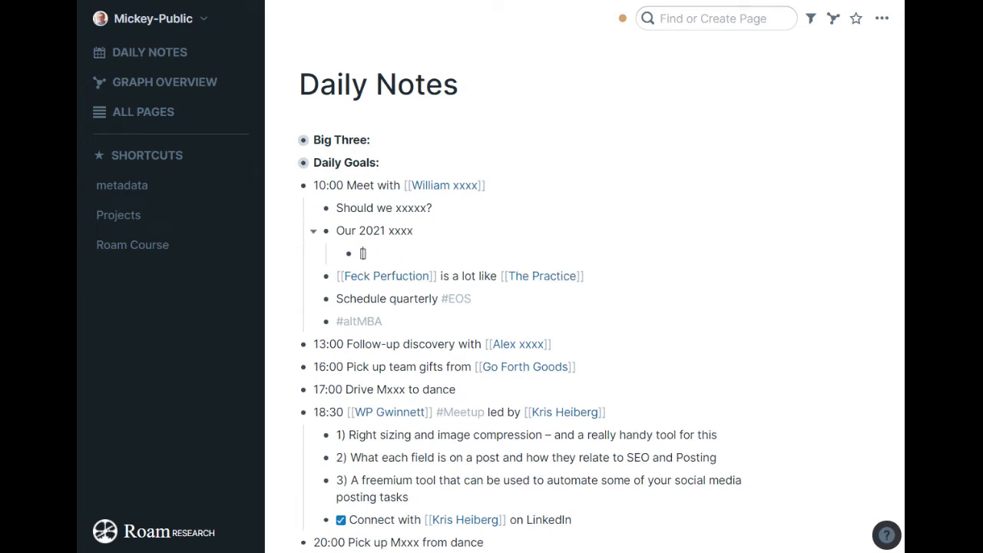
type("[[Double Brackets")
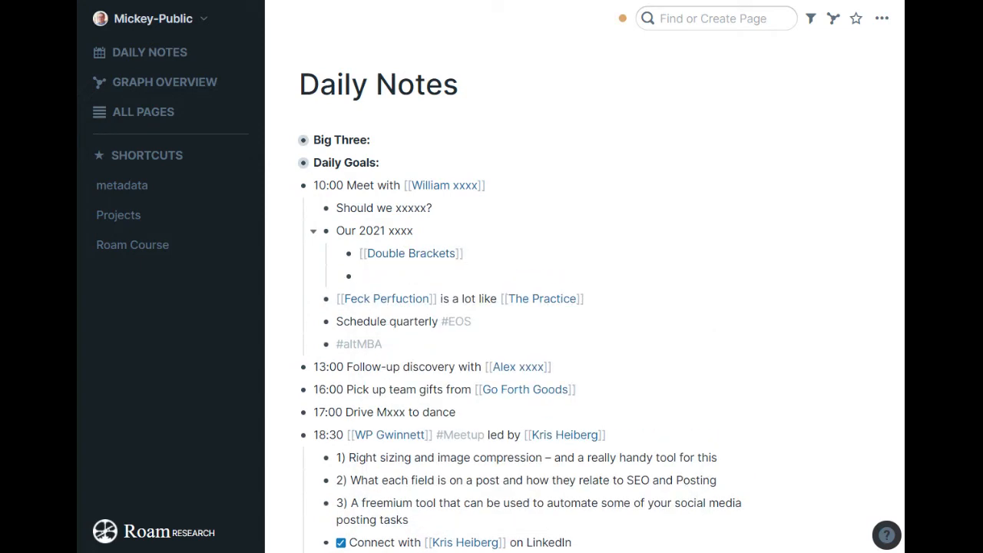
type("A word")
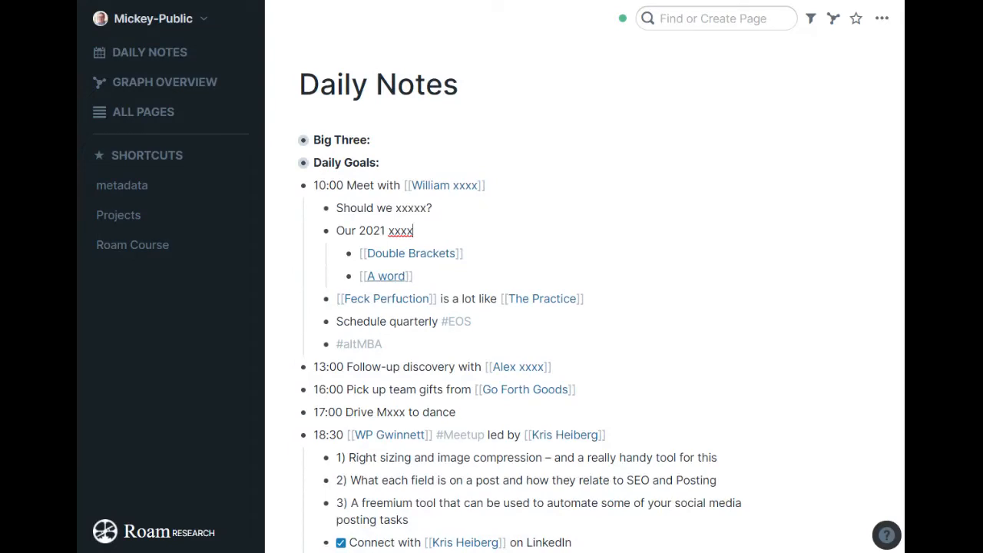
Position the cursor on the #altMBA tag line under the 10:00 meeting for editing.
left_click(411, 252)
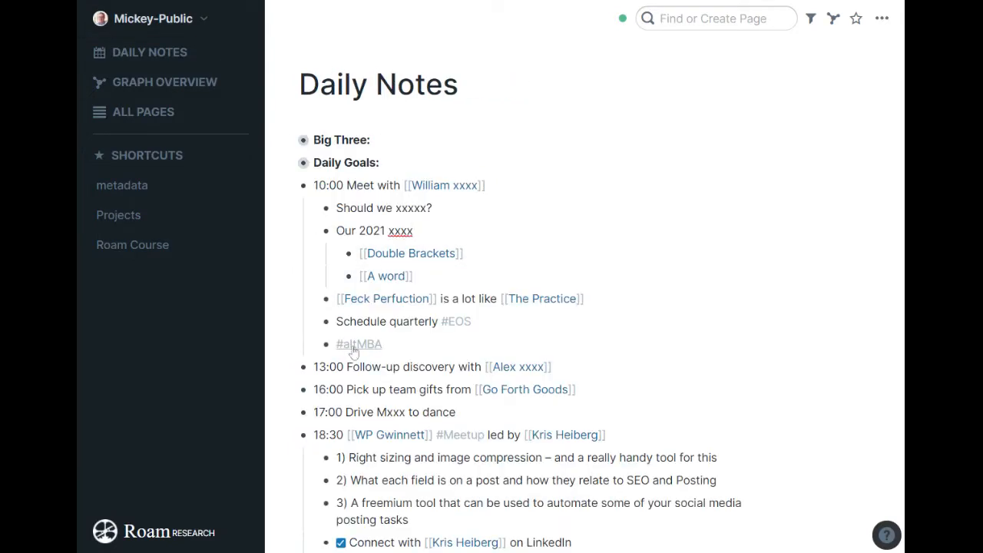
mouse_move(458, 331)
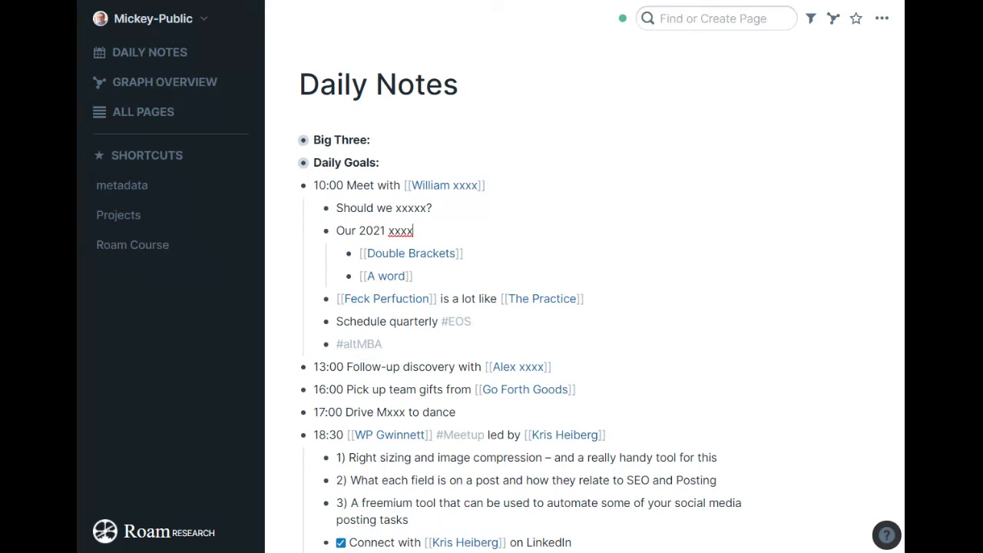
left_click(360, 344)
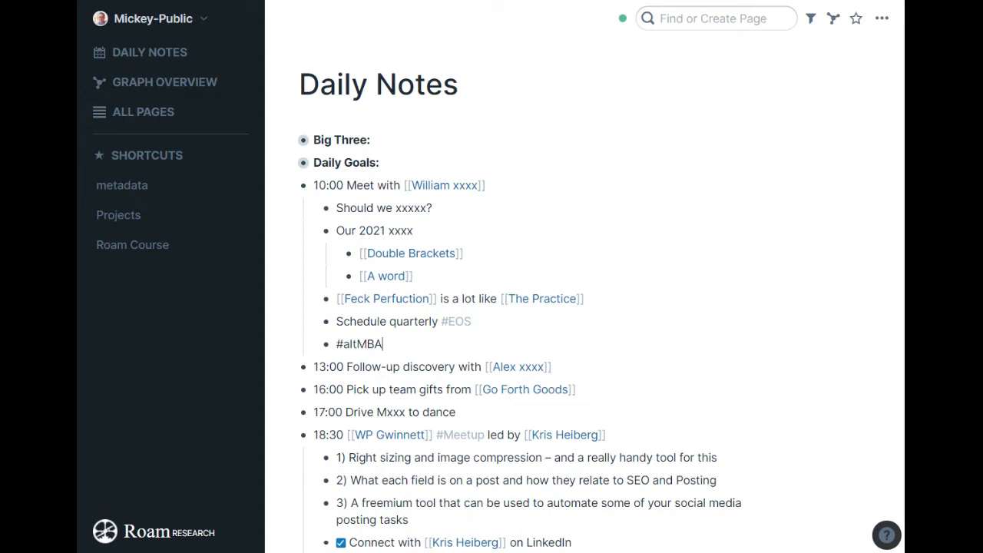
left_click(454, 321)
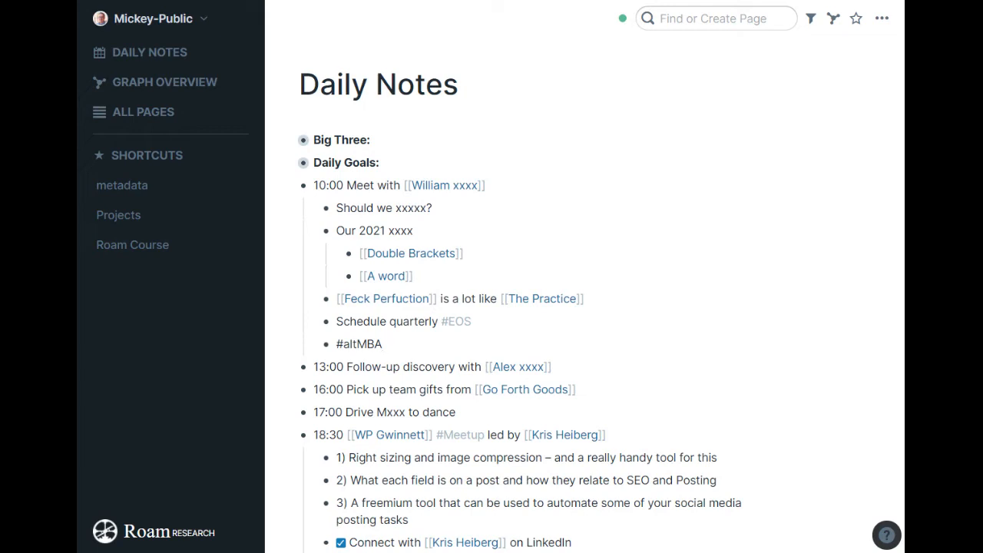
Add a 'Mention [[EOS]]' bullet, picking the existing EOS page from autocomplete.
left_click(359, 344)
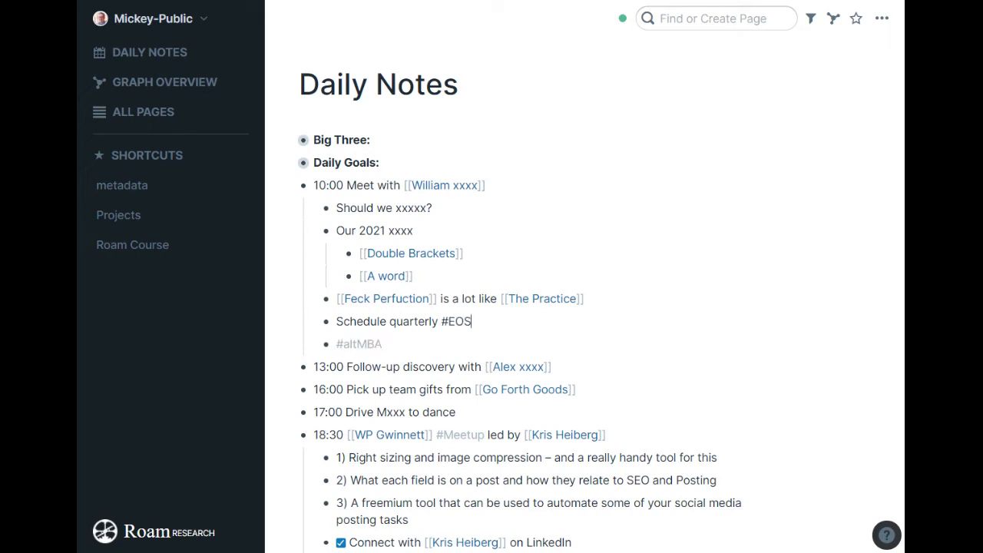
type("Mention [[EOS")
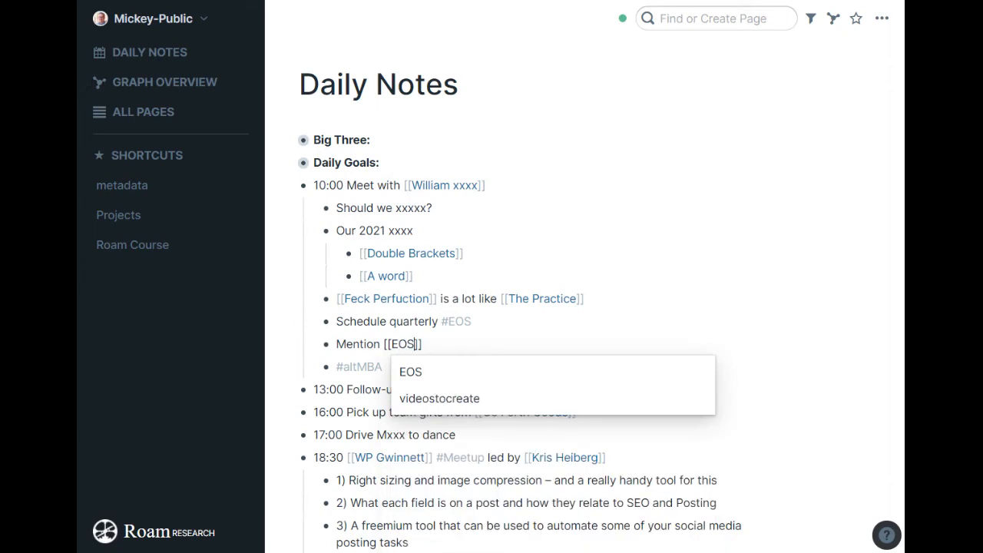
left_click(410, 371)
type("[[")
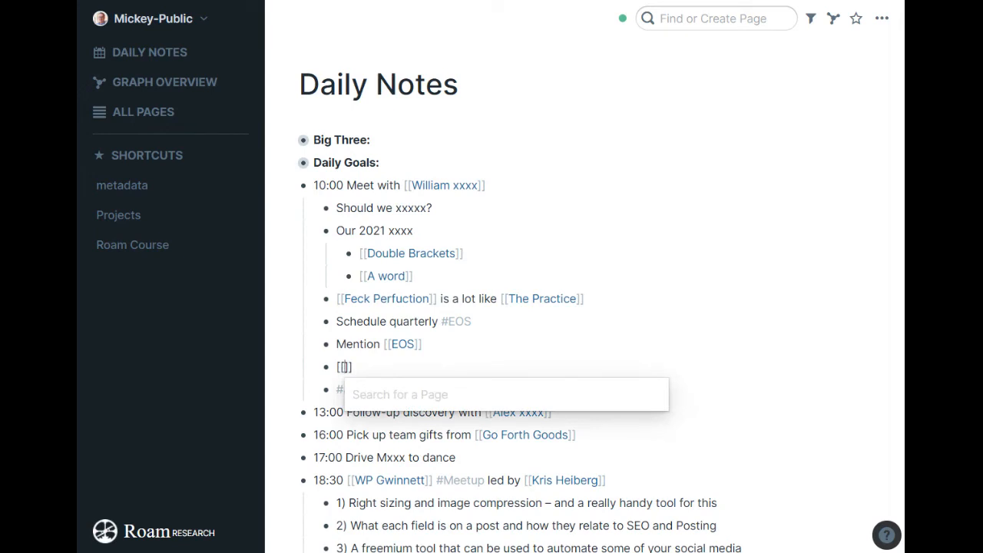
type("K")
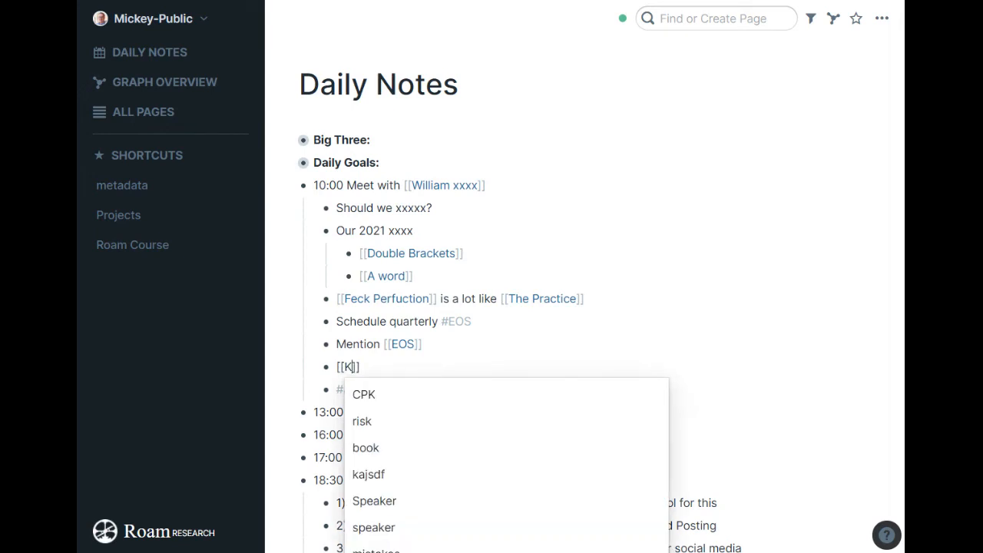
type("ris Heiberg")
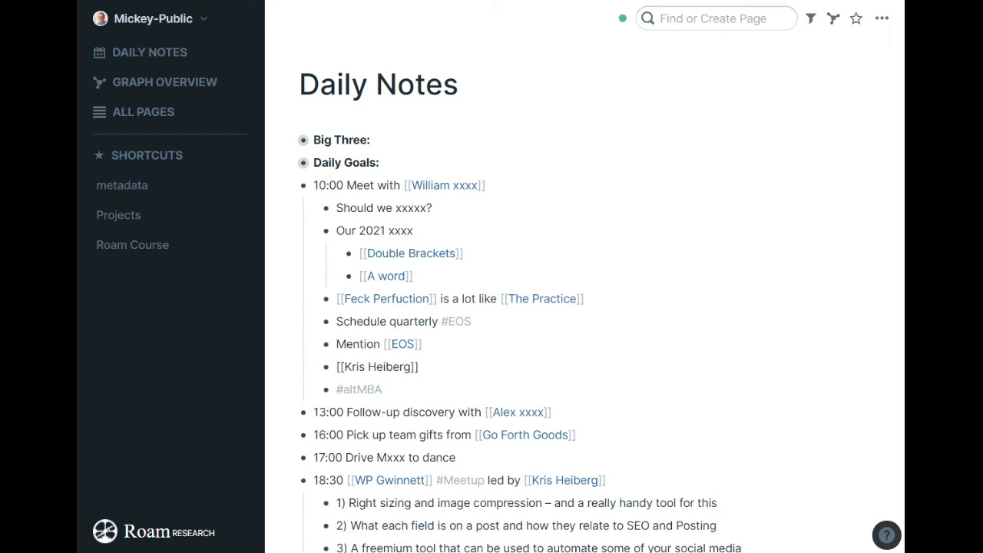
type("[[")
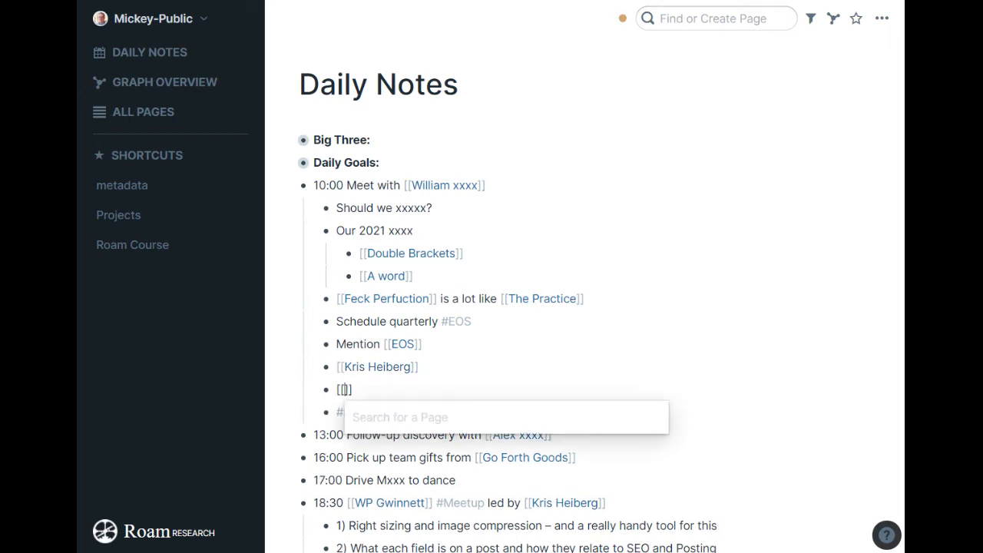
type("kris heiberg")
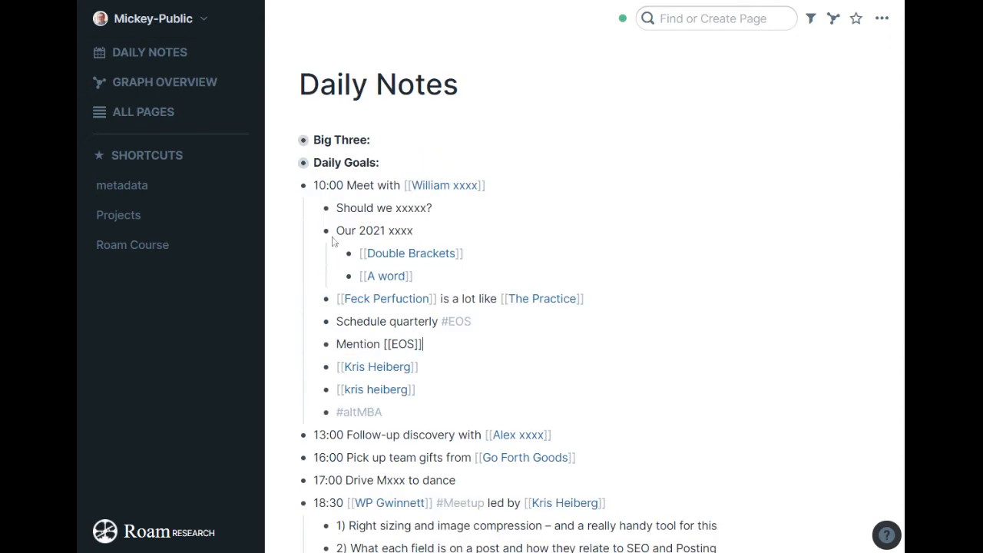
left_click(375, 390)
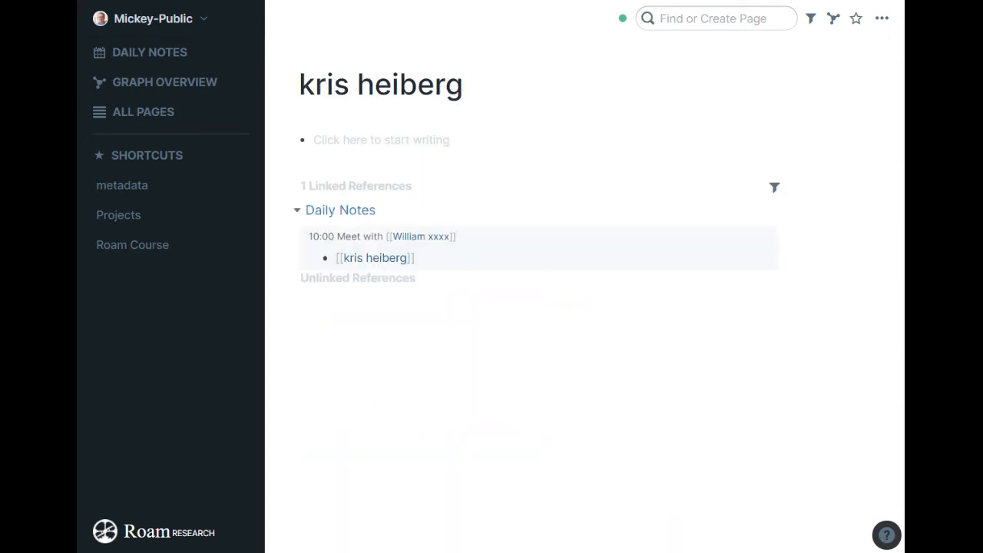
mouse_move(146, 3)
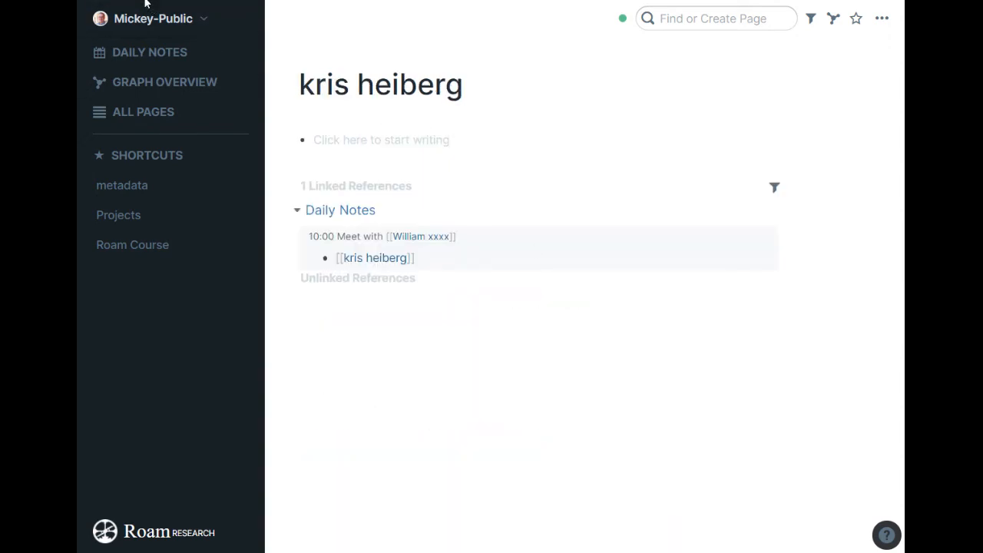
left_click(150, 52)
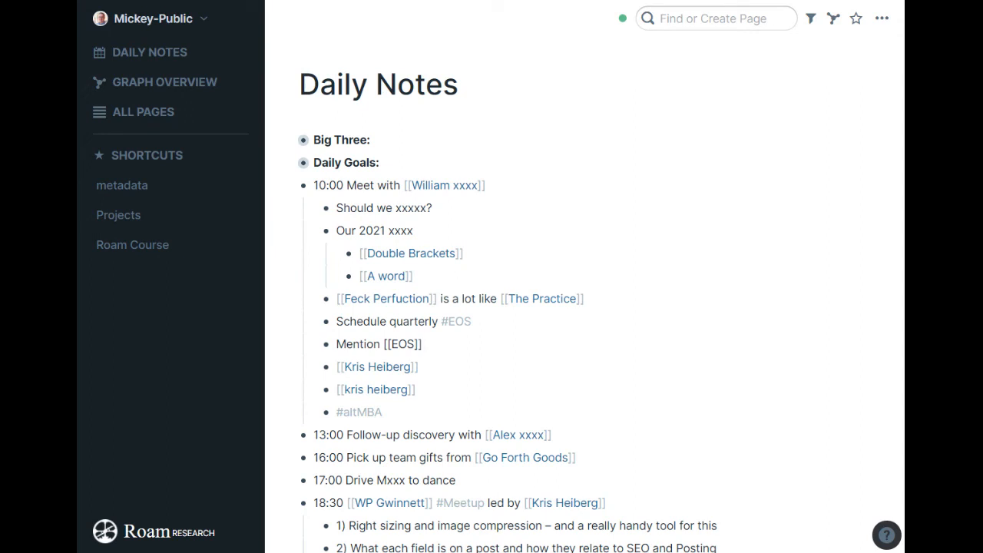
left_click(424, 345)
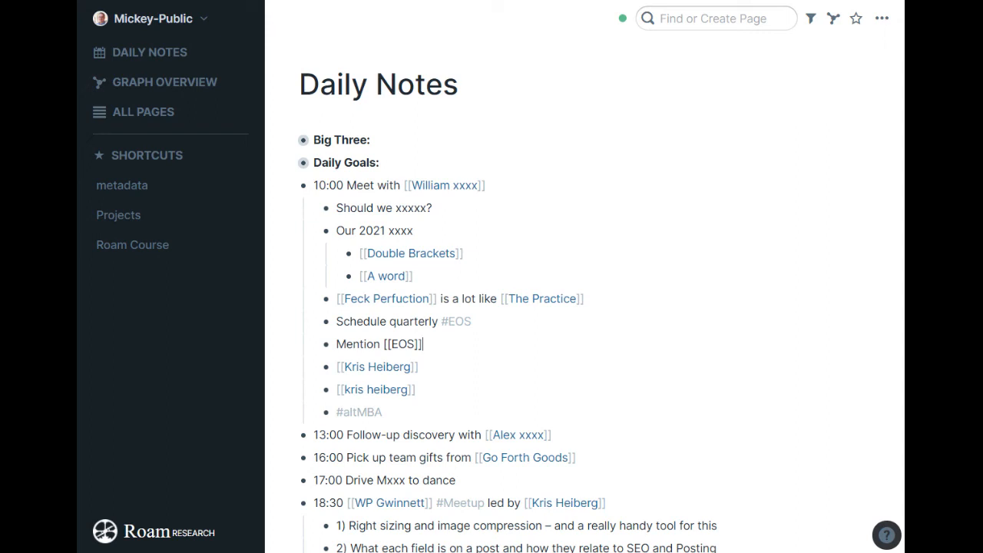
mouse_move(386, 375)
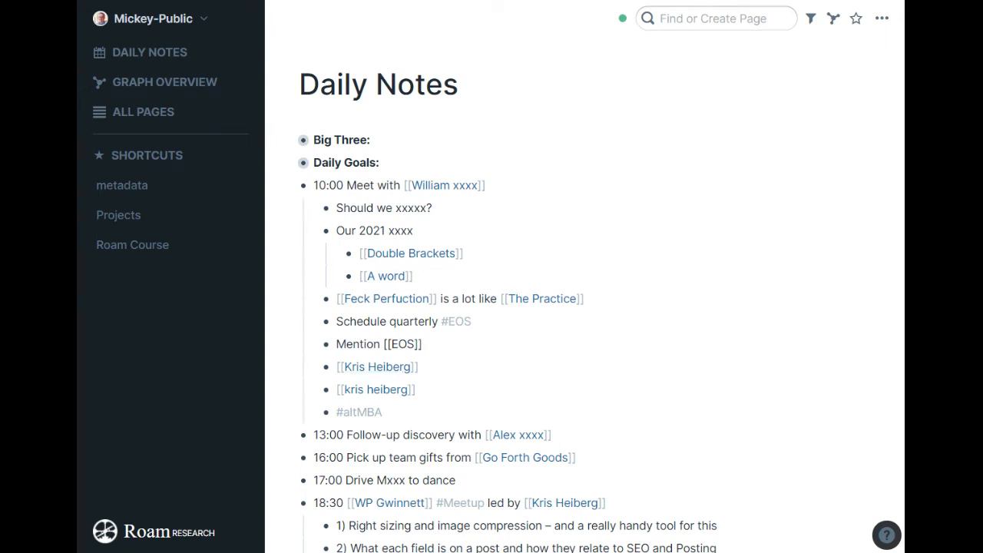
left_click(375, 366)
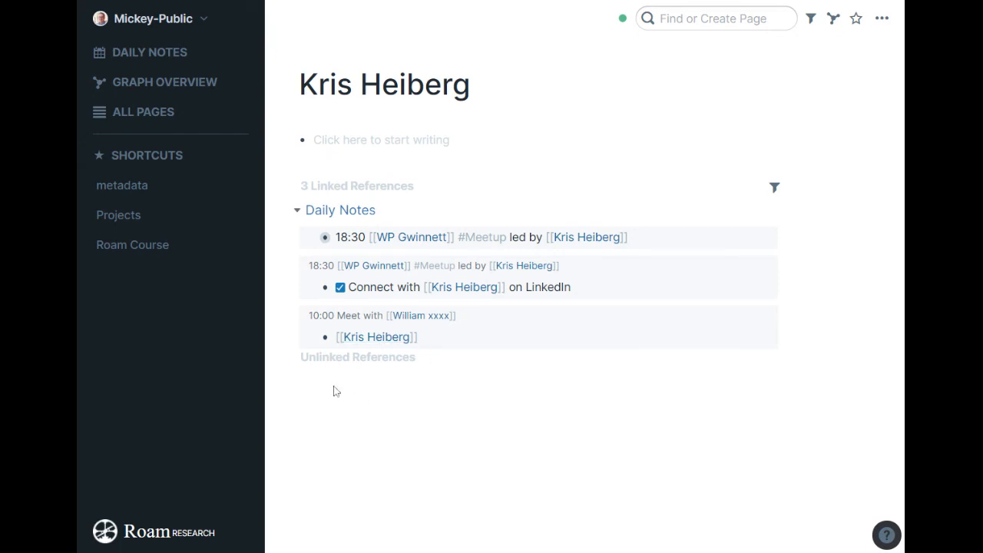
mouse_move(399, 406)
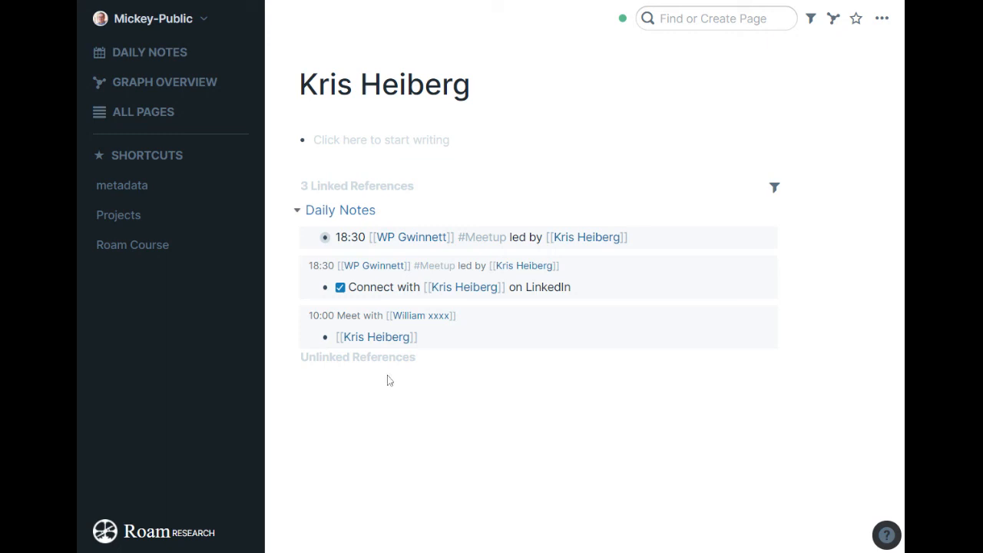
left_click(150, 52)
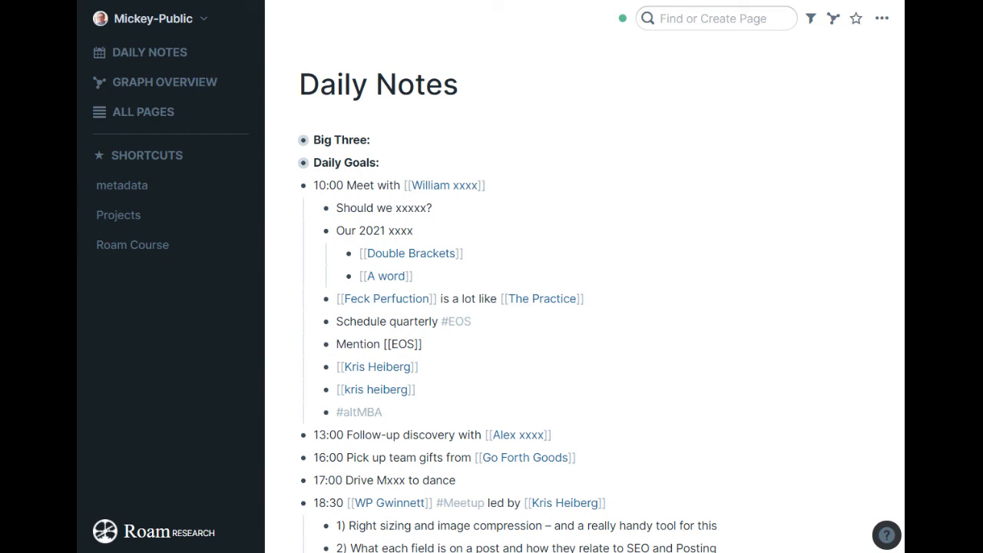
left_click(422, 344)
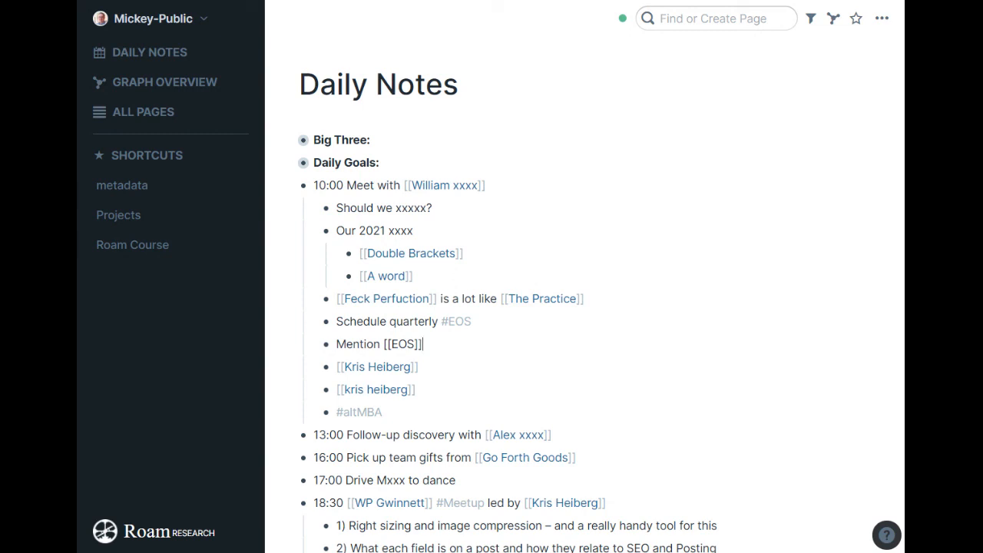
mouse_move(670, 114)
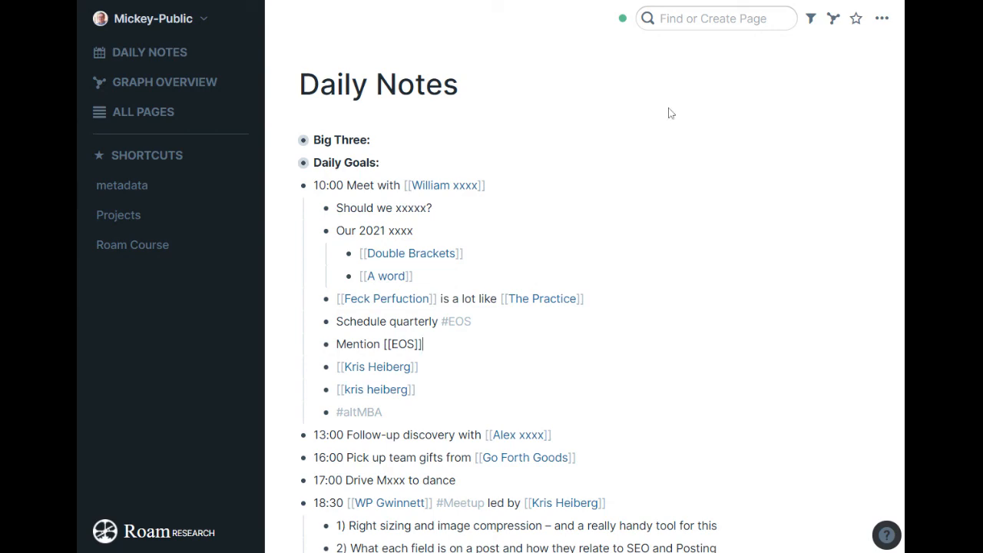